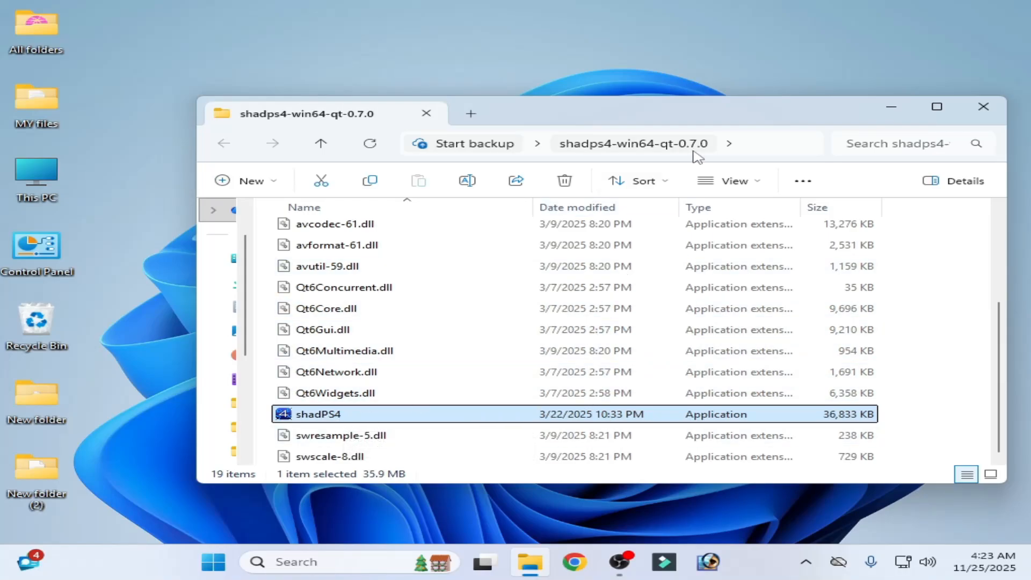
mouse_move(339, 416)
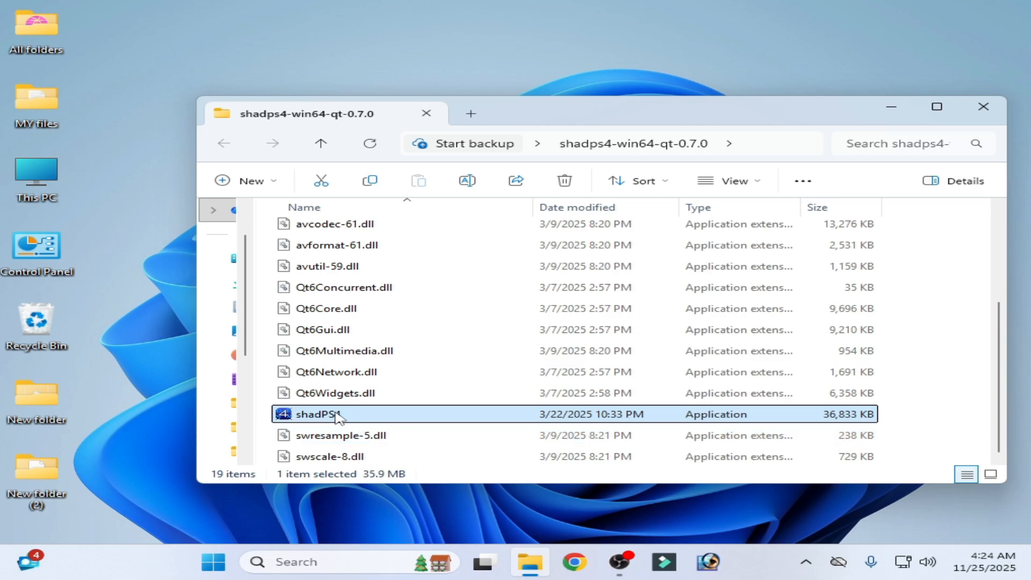
Step: Dismiss the shadPS4 context menu and close the emulator folder window
right_click(335, 414)
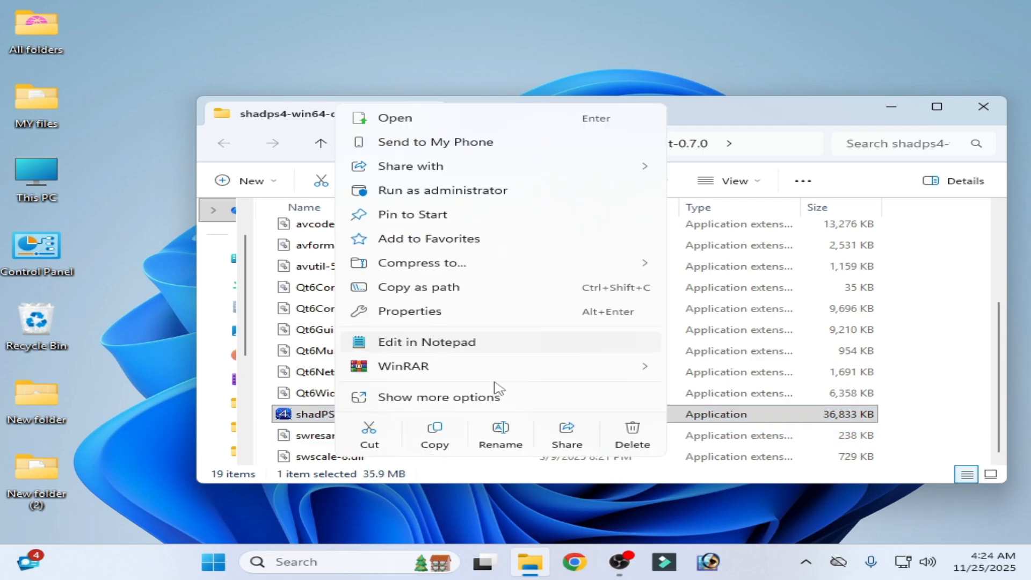
left_click(492, 307)
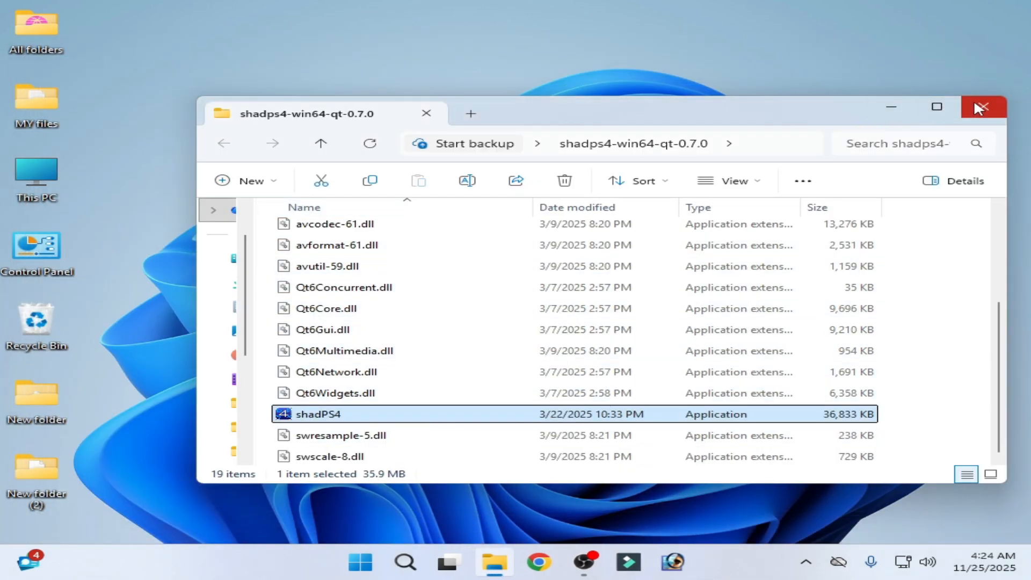
left_click(983, 108)
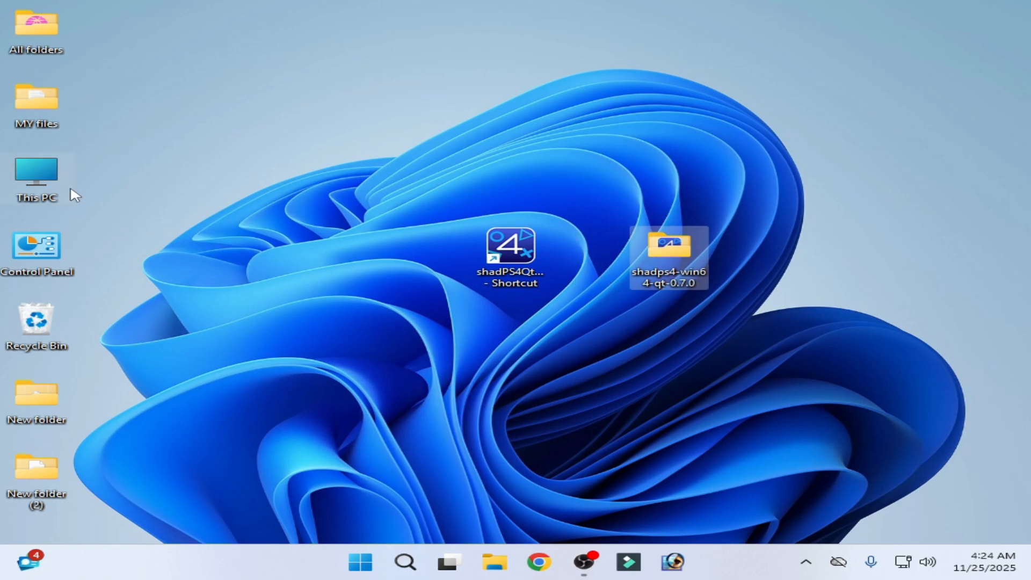
Step: Open the user profile folder in a new Explorer window and show hidden items so AppData appears
double_click(36, 172)
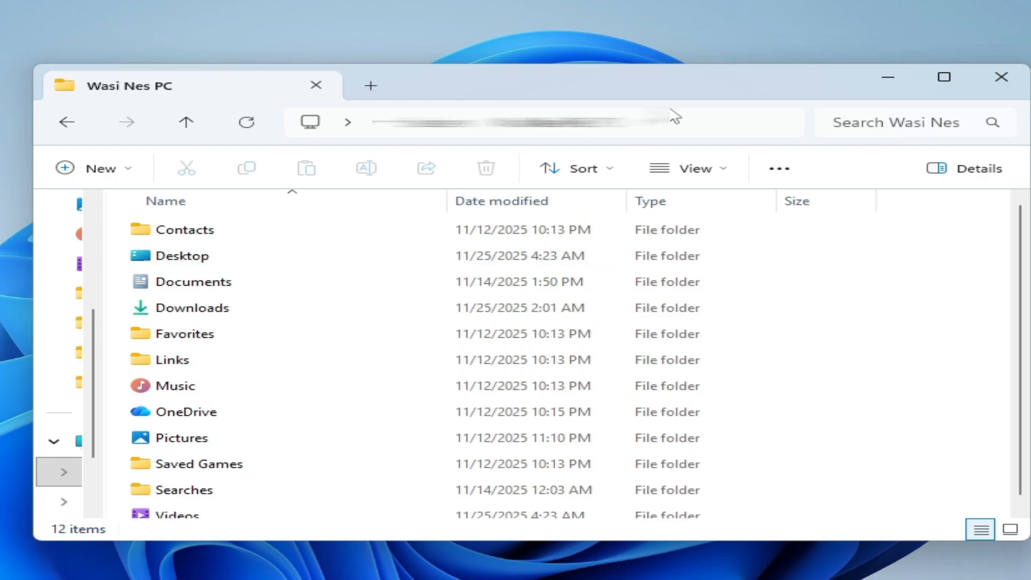
left_click(690, 168)
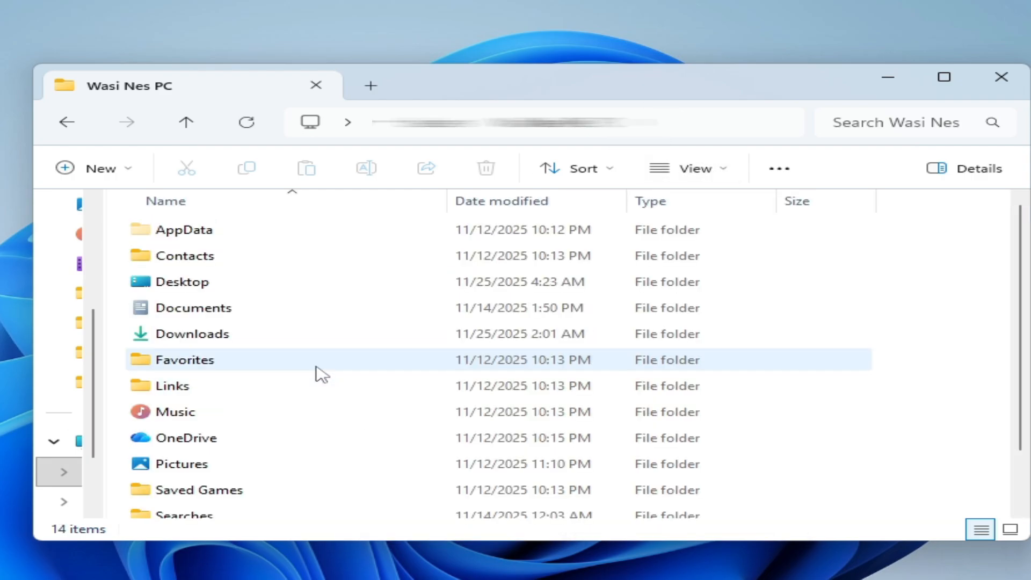
Step: Navigate into AppData\Roaming and bring up actions for the shadPS4 config folder
double_click(185, 229)
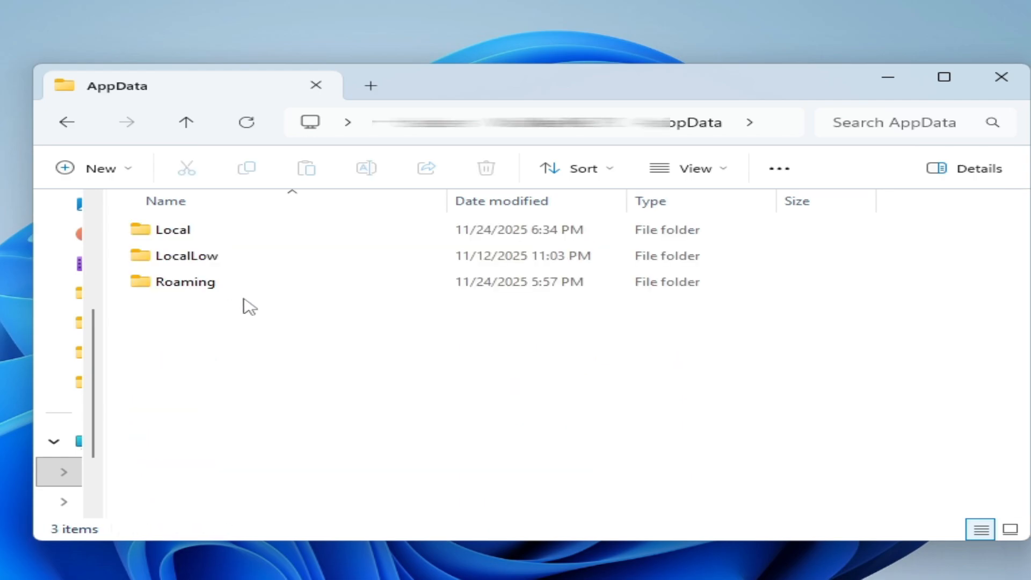
double_click(186, 282)
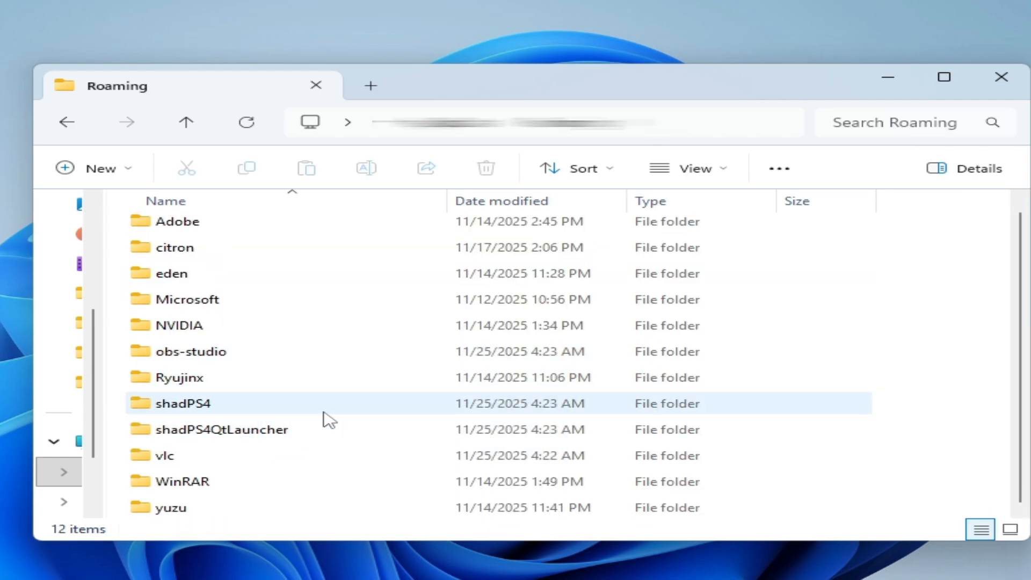
mouse_move(263, 408)
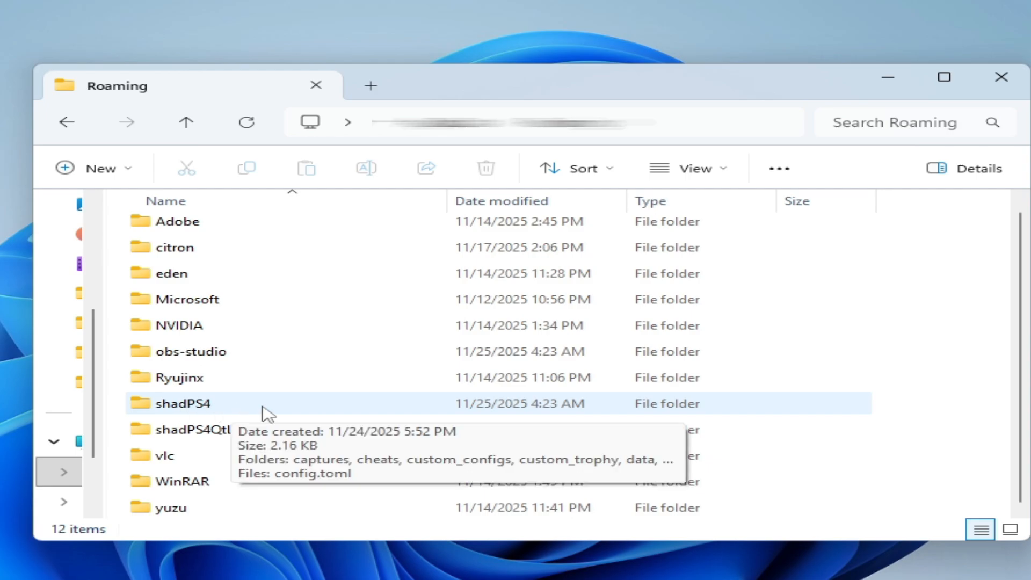
right_click(186, 402)
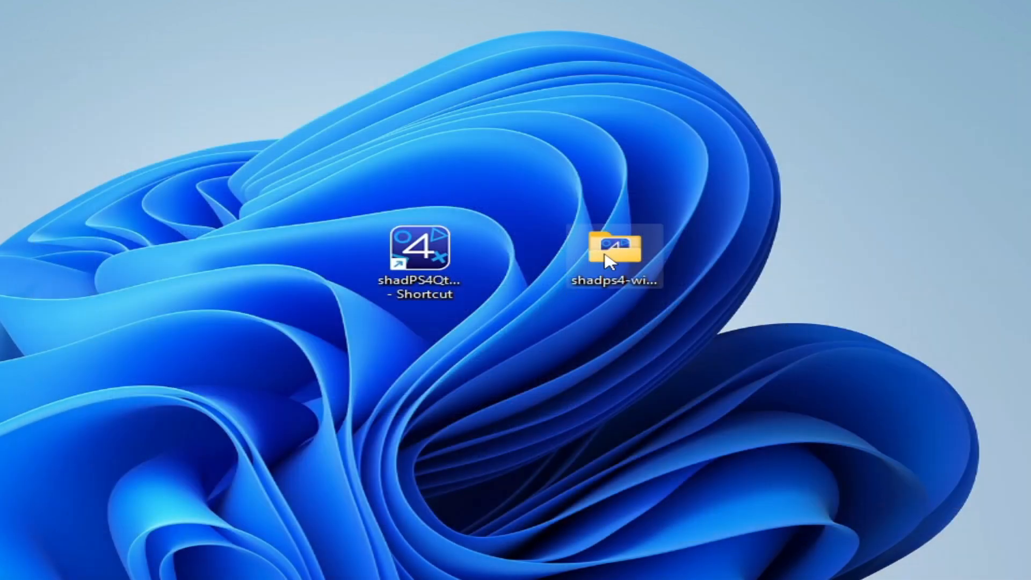
Step: Reopen the shadps4-win64-qt-0.7.0 folder and bring up actions for shadPS4.exe
double_click(614, 247)
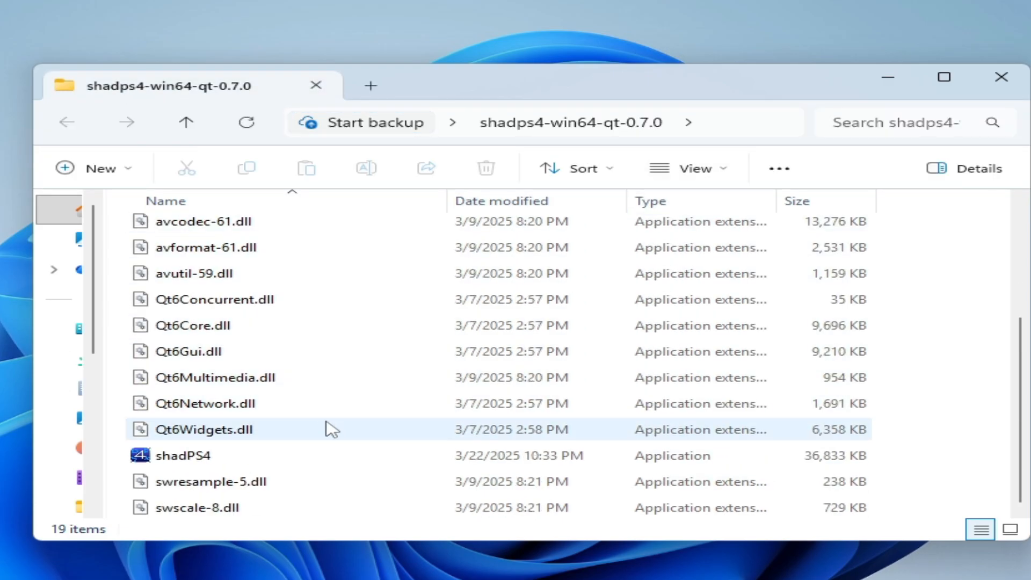
right_click(183, 456)
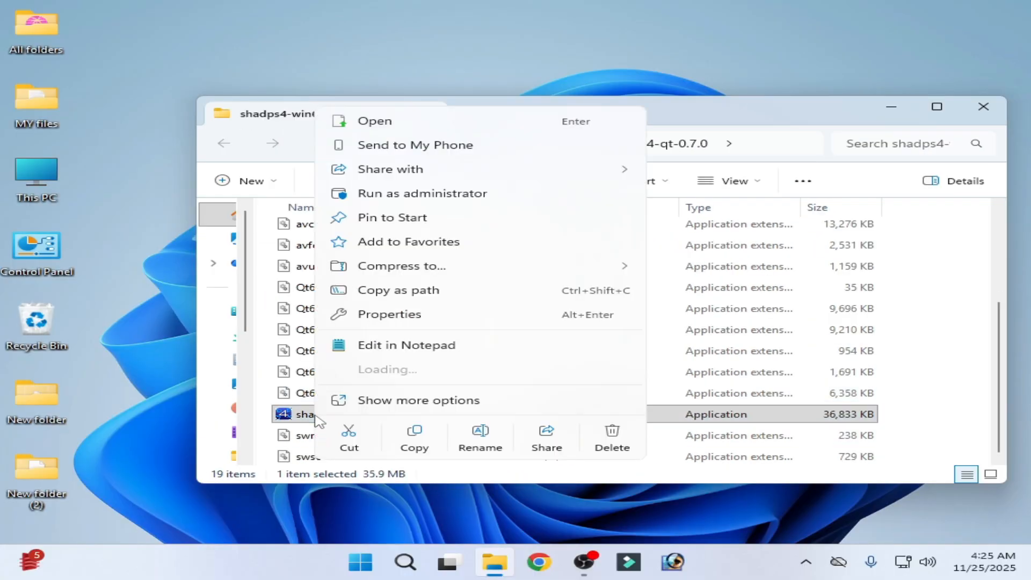
left_click(559, 362)
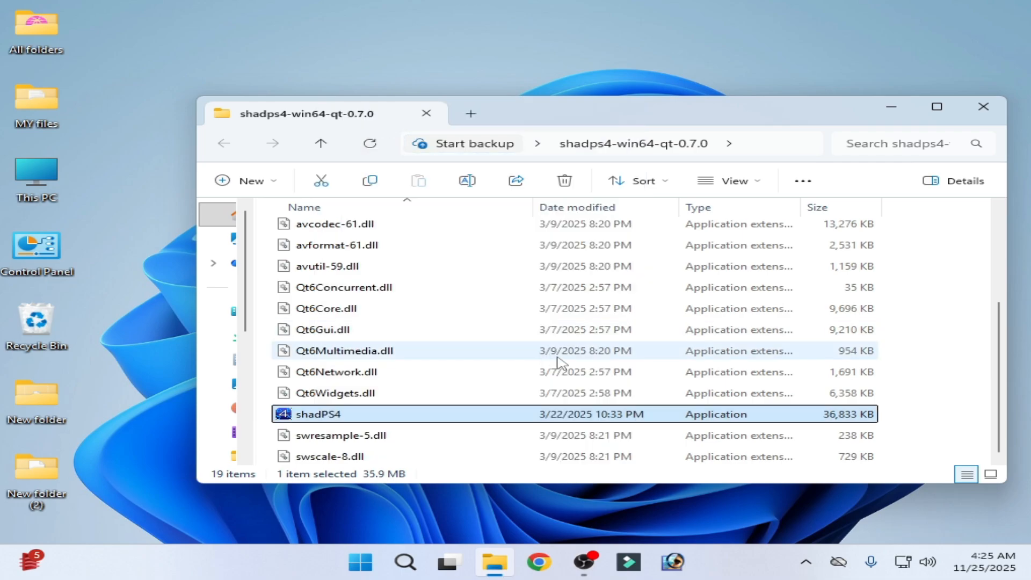